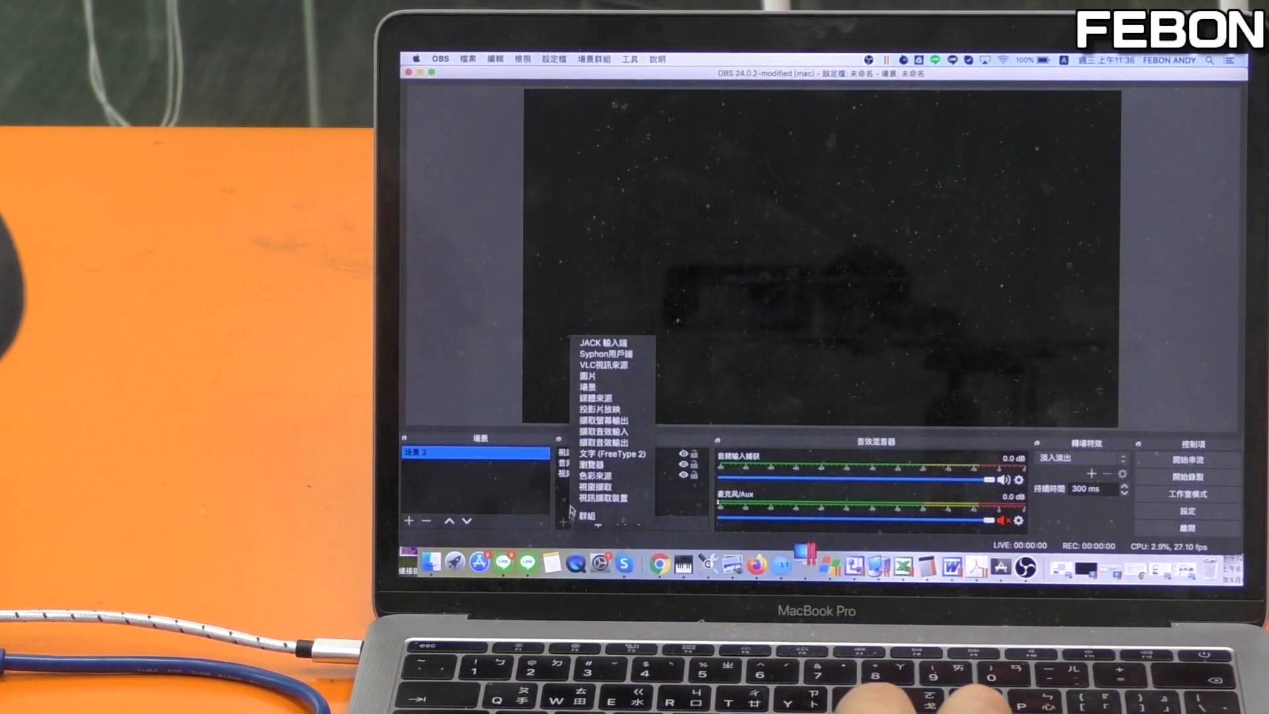
Dismiss the stray source-type list and reopen it from the Sources + button
left_click(608, 498)
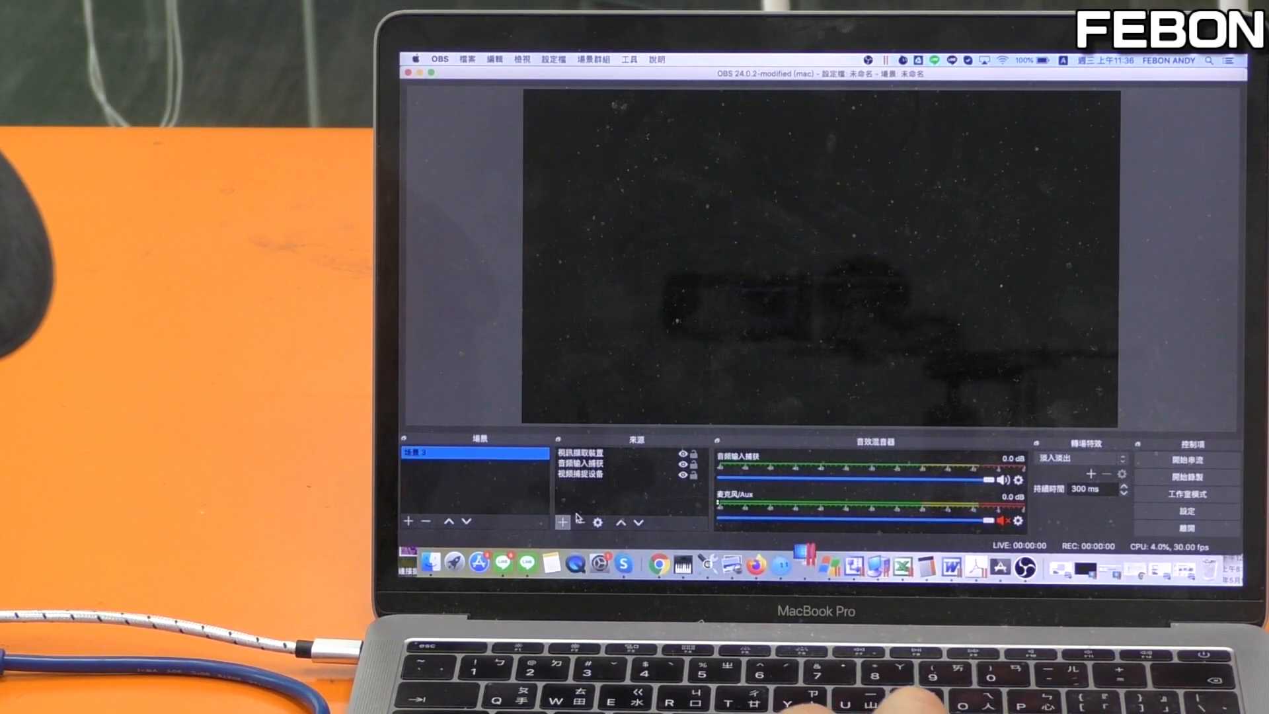
left_click(563, 522)
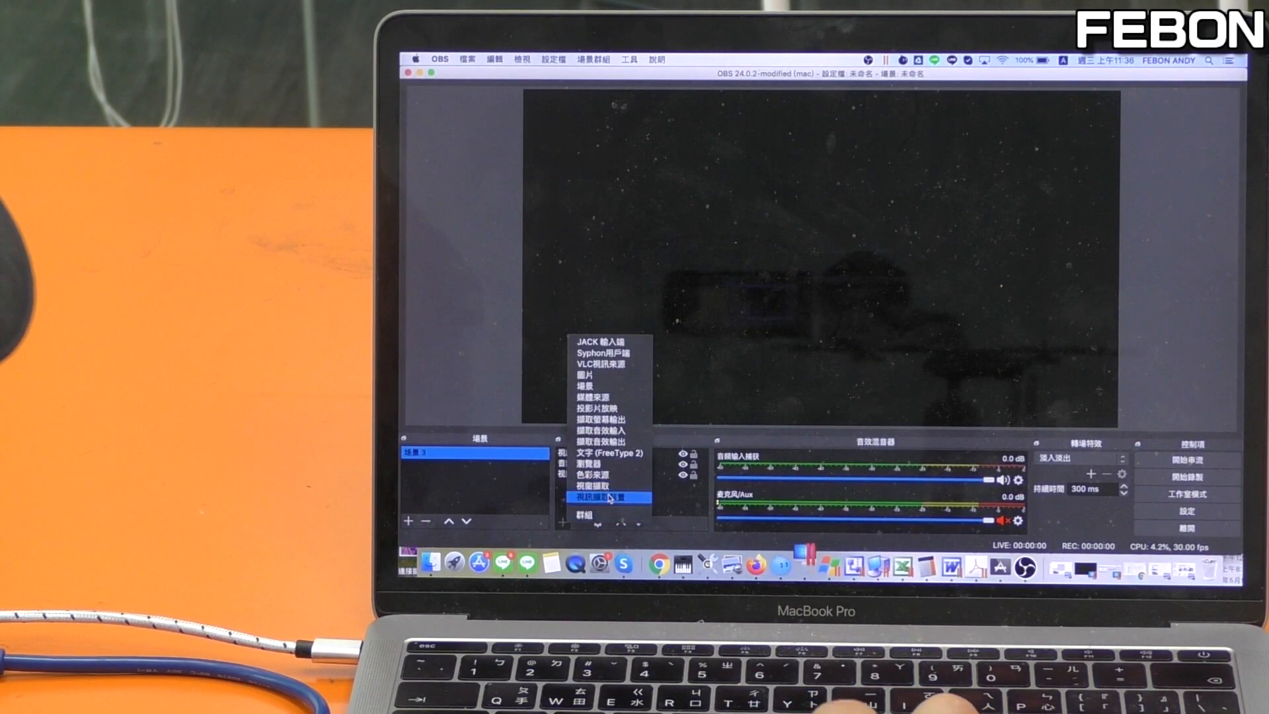
Add a Video Capture Device source using the HDMI-USB2.0 card at 1280x720
left_click(606, 502)
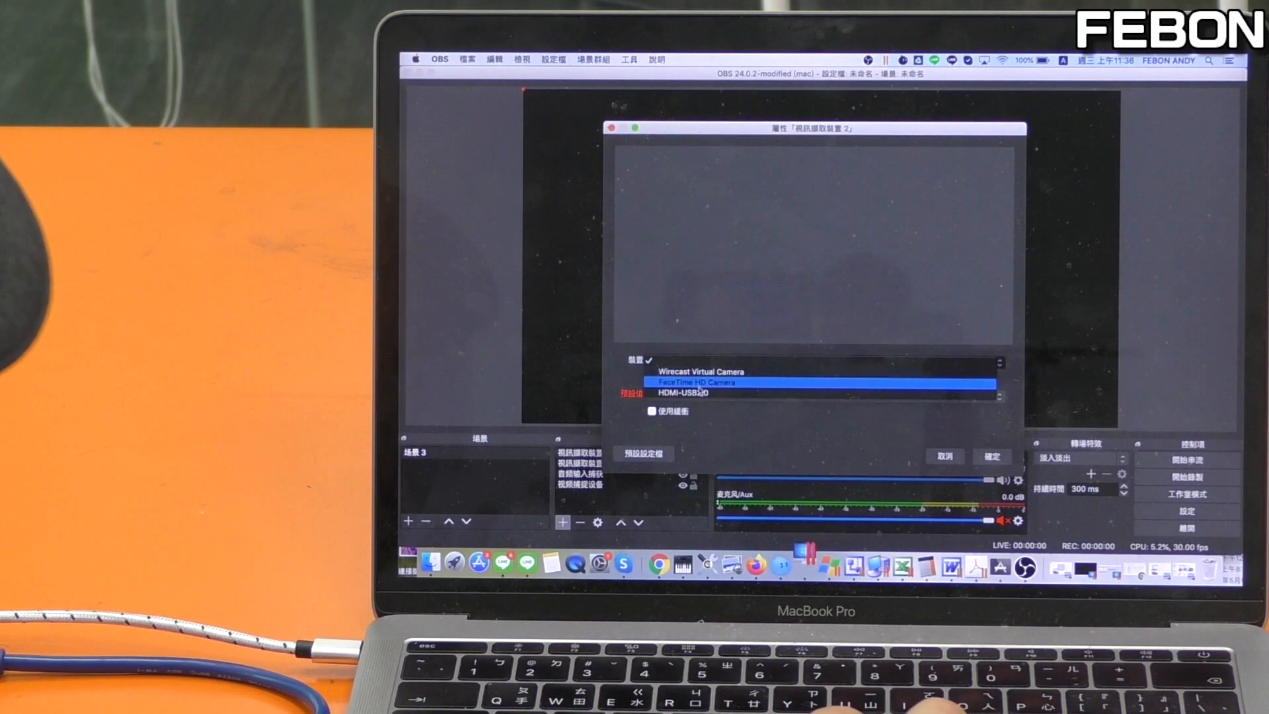
left_click(691, 392)
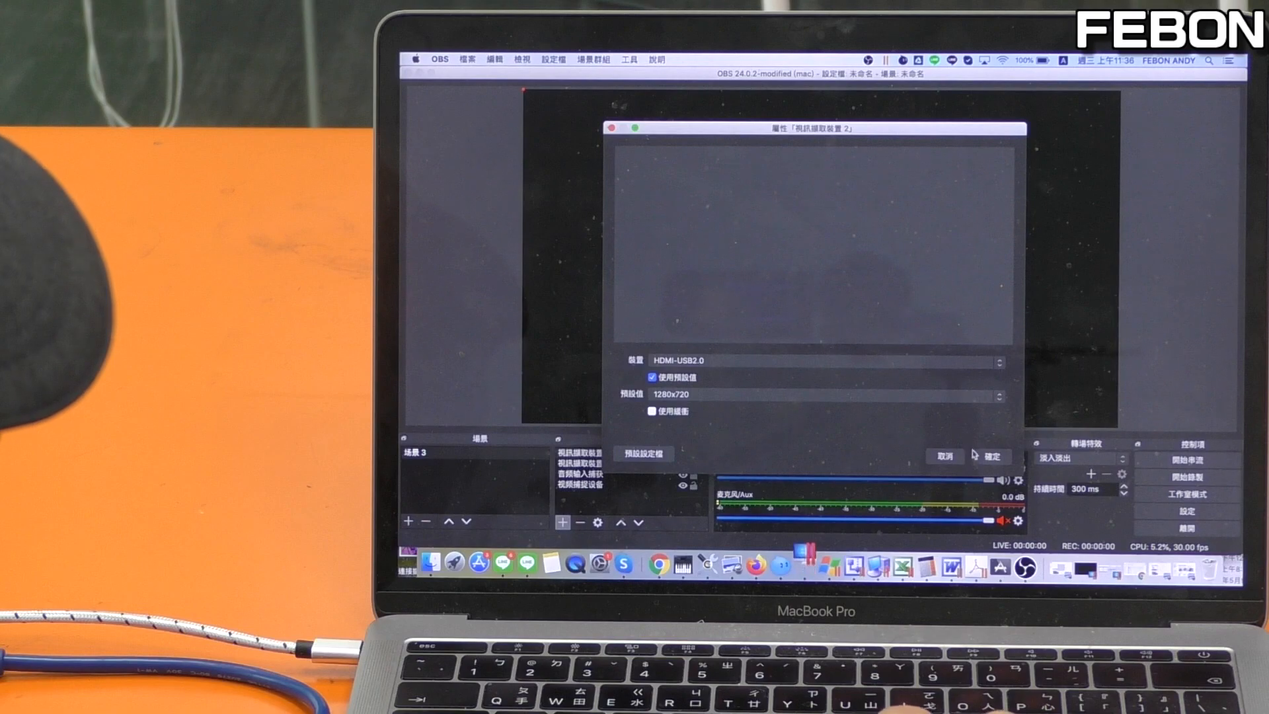